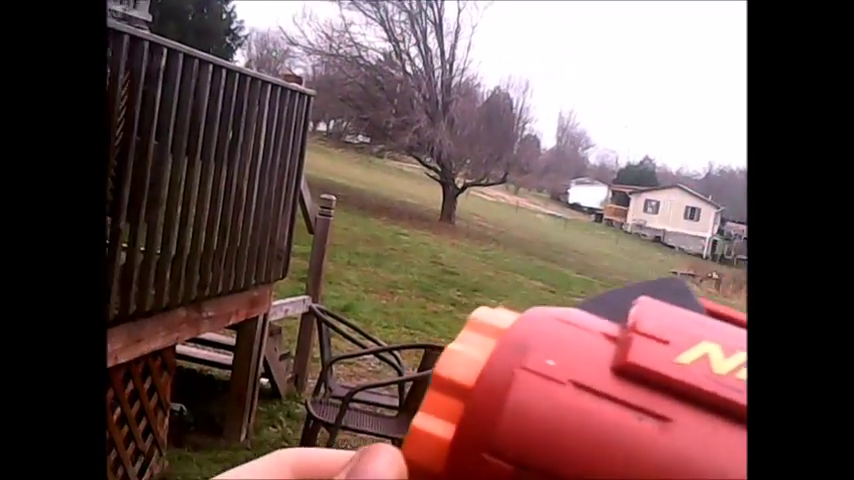
{"action": "mouse_move", "coordinate": [428, 240]}
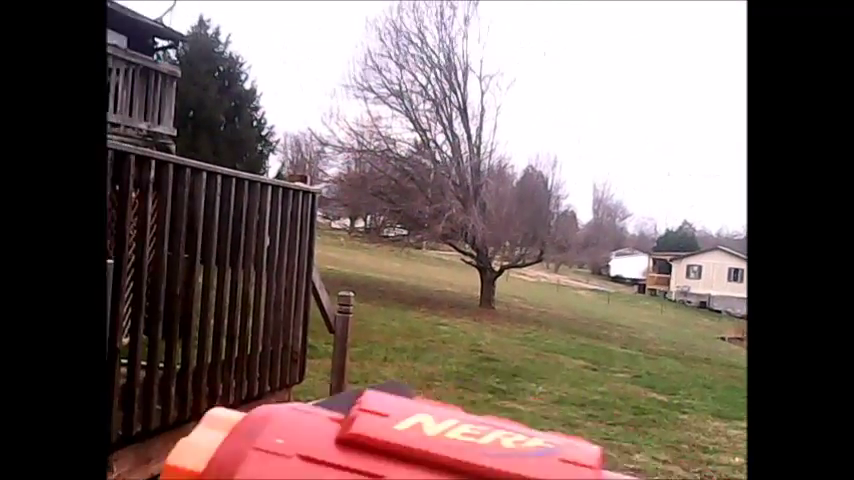